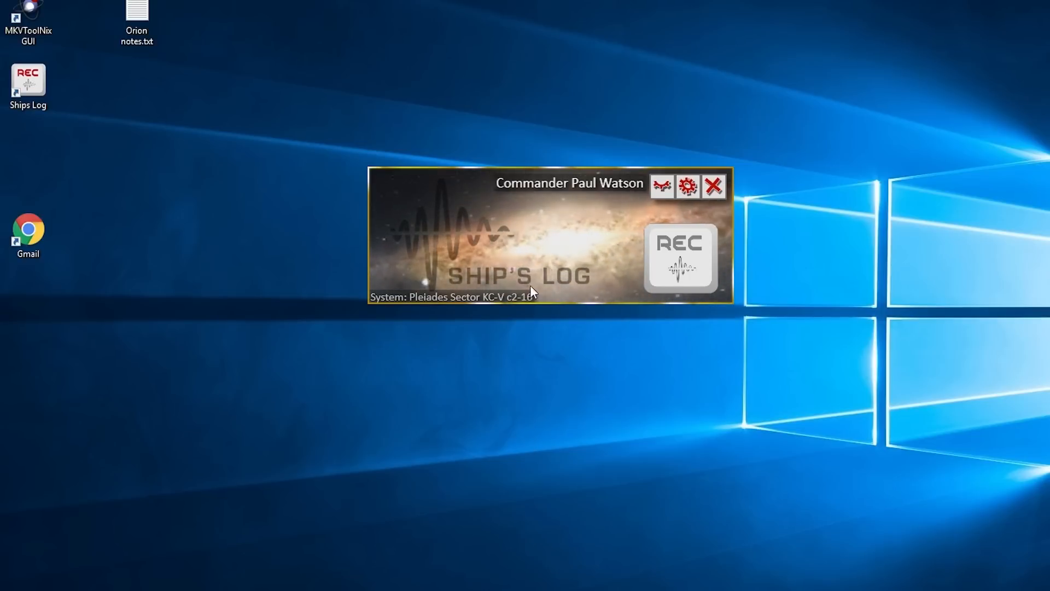
pyautogui.moveTo(502, 227)
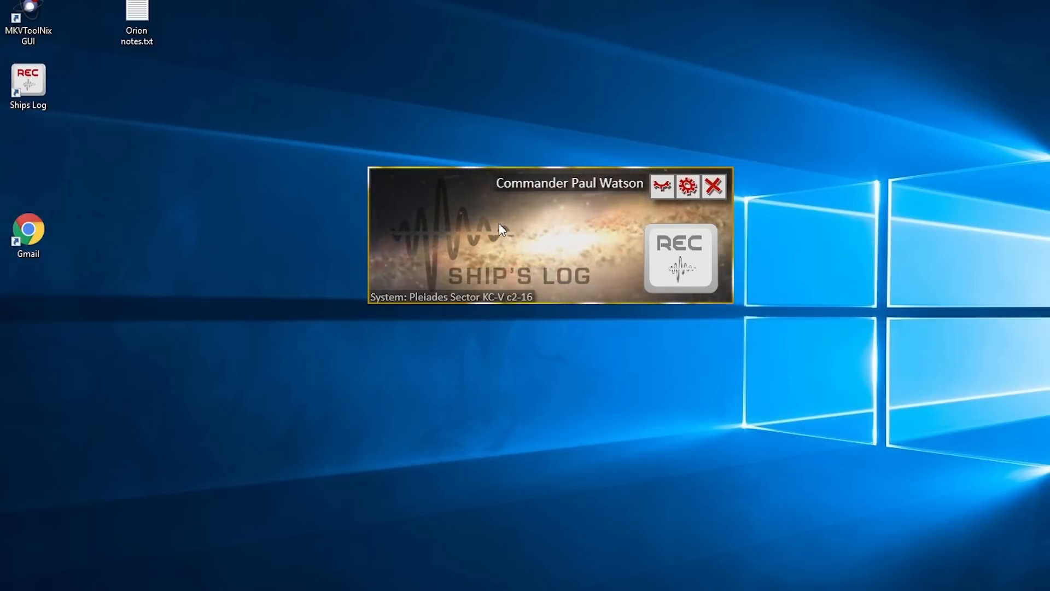
# Open Ships Log settings to view the LeftCtrl+F9 recording hotkey and folder paths
pyautogui.click(687, 186)
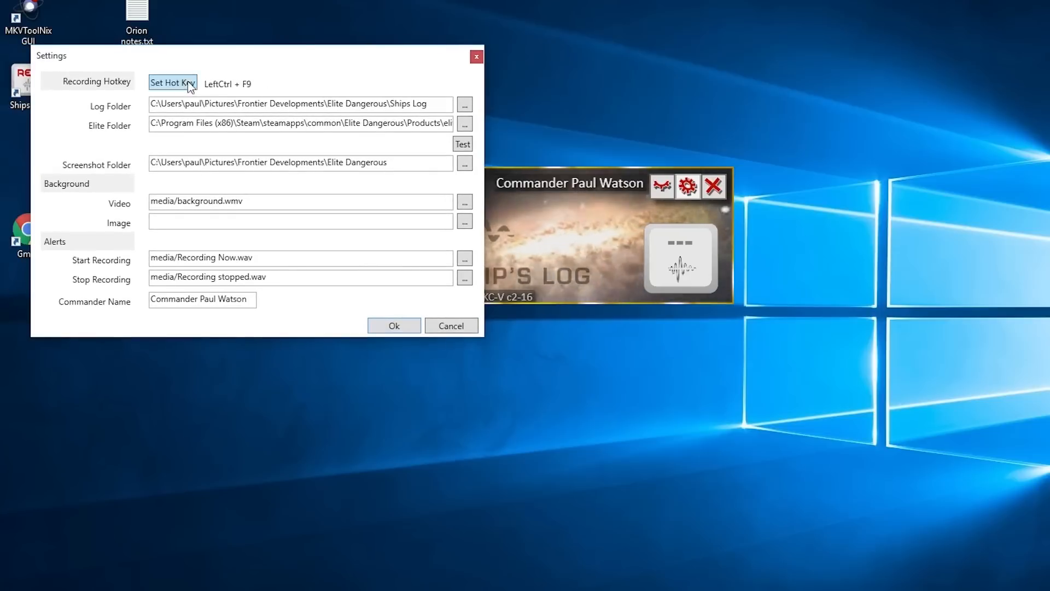
pyautogui.click(173, 83)
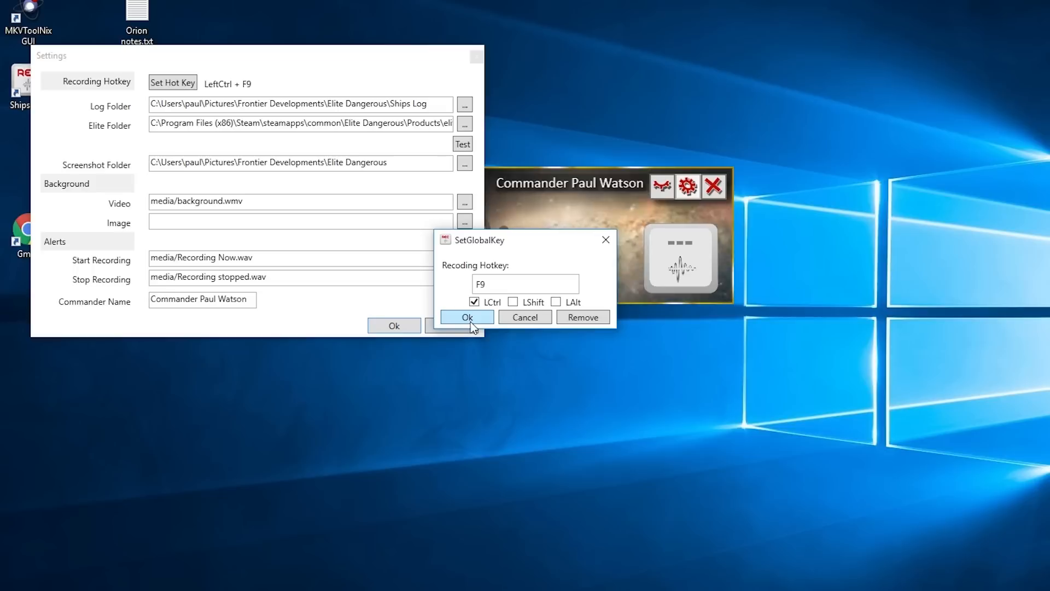
pyautogui.click(466, 316)
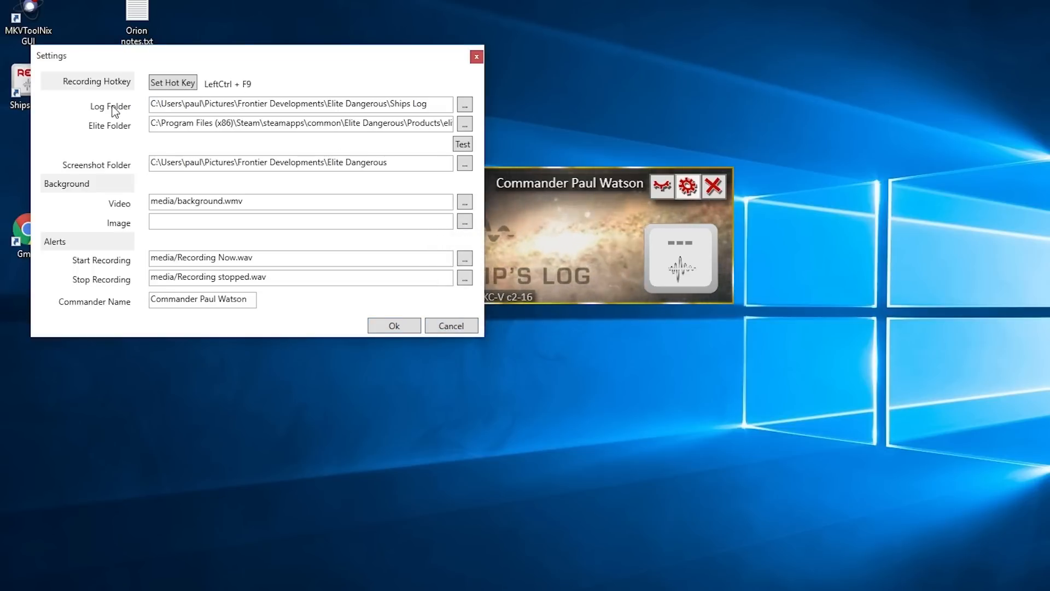
pyautogui.moveTo(111, 106)
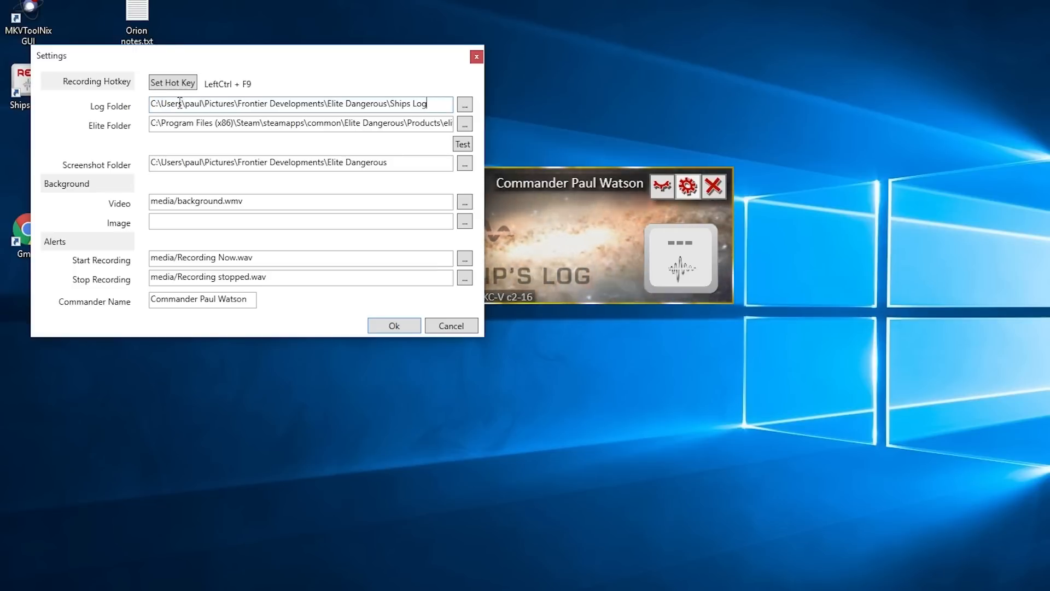
pyautogui.doubleClick(218, 104)
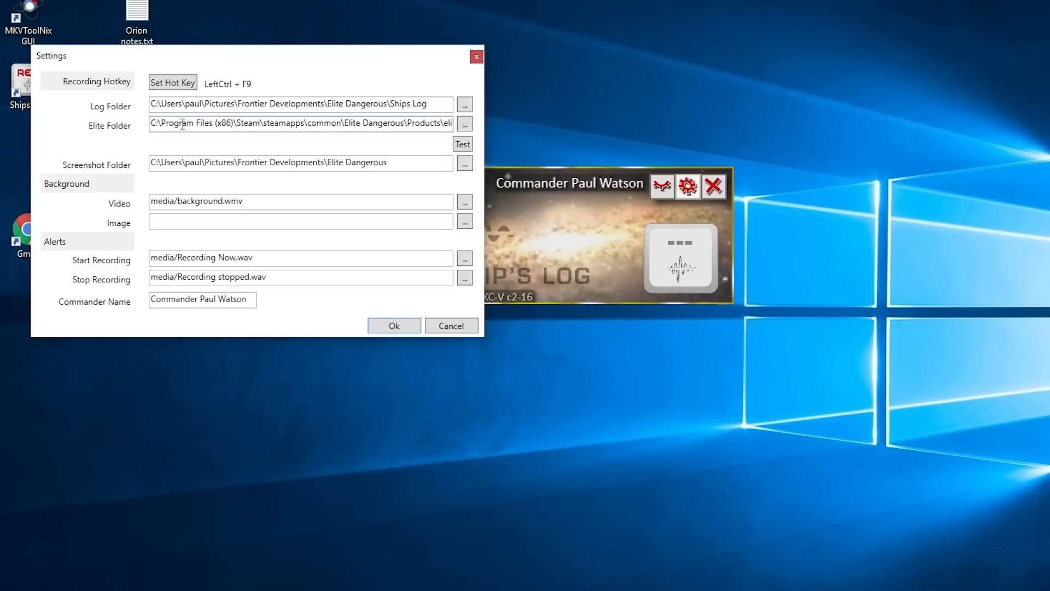
pyautogui.moveTo(114, 128)
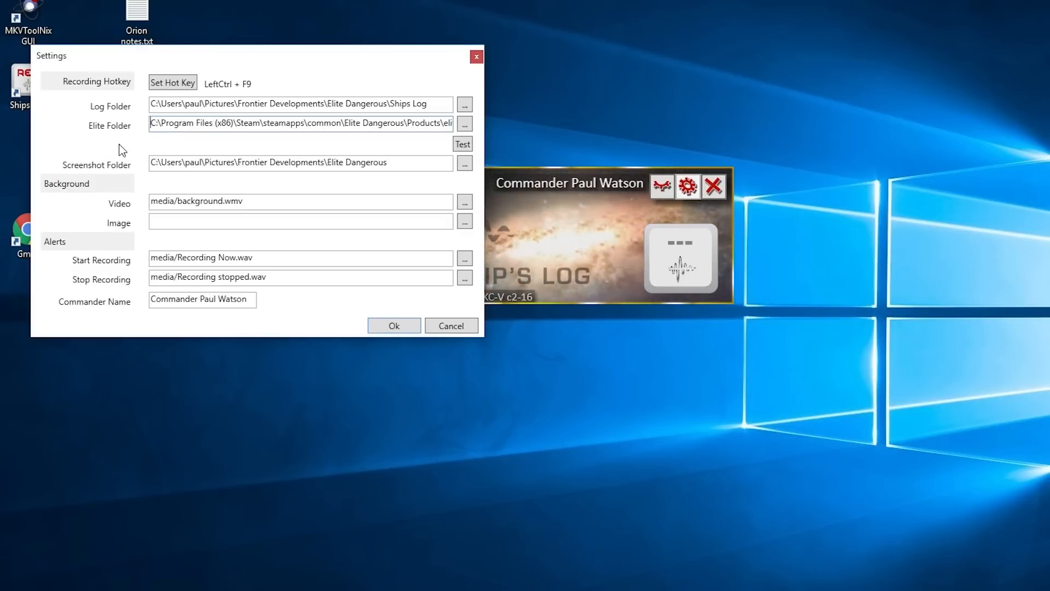
pyautogui.moveTo(114, 129)
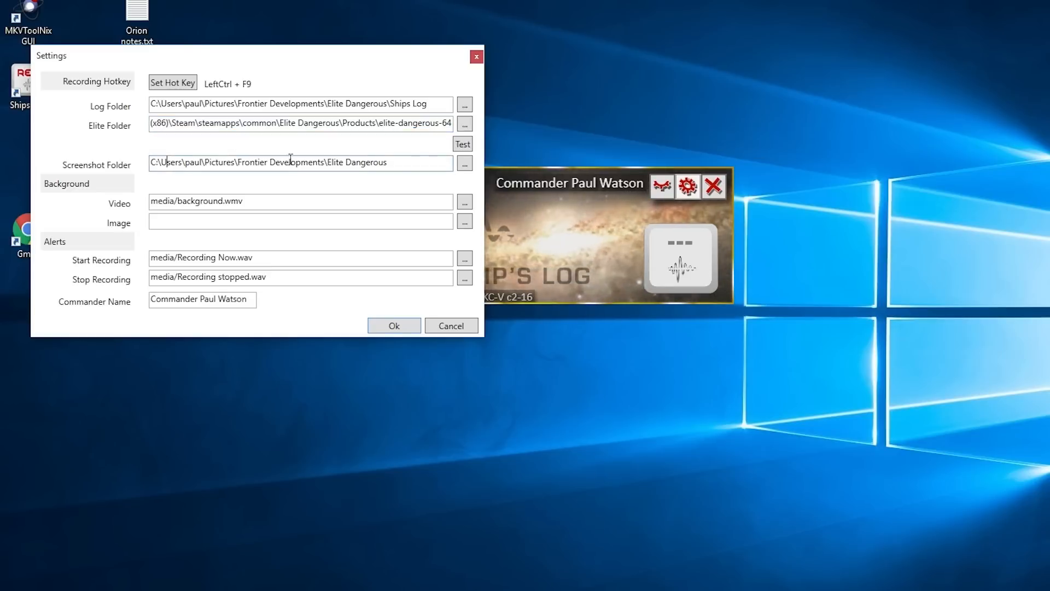
# Select the Screenshot Folder path, leaving the Elite Dangerous pictures folder unchanged
pyautogui.tripleClick(301, 162)
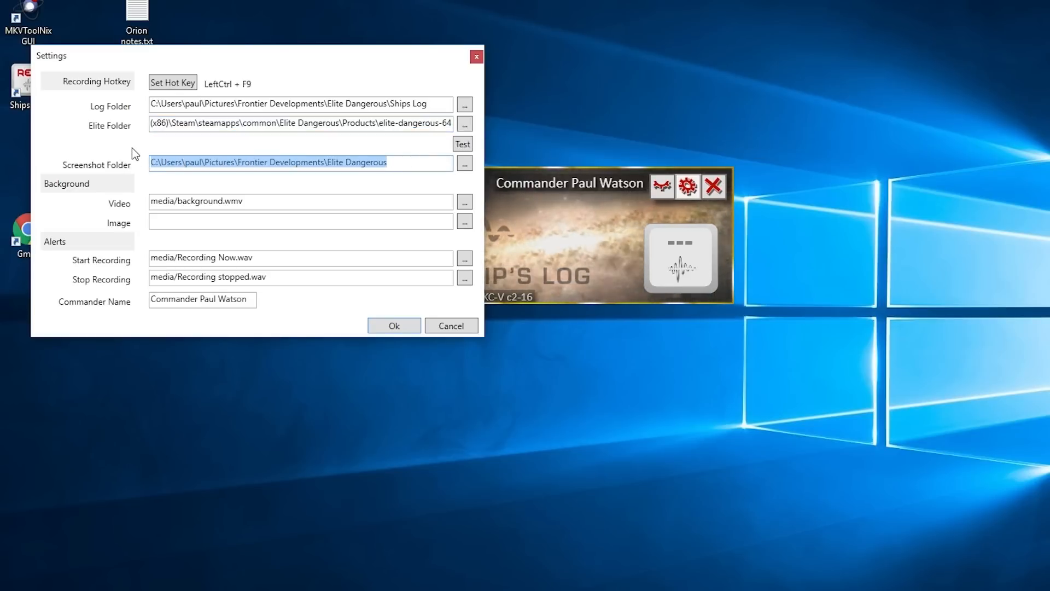
pyautogui.moveTo(299, 167)
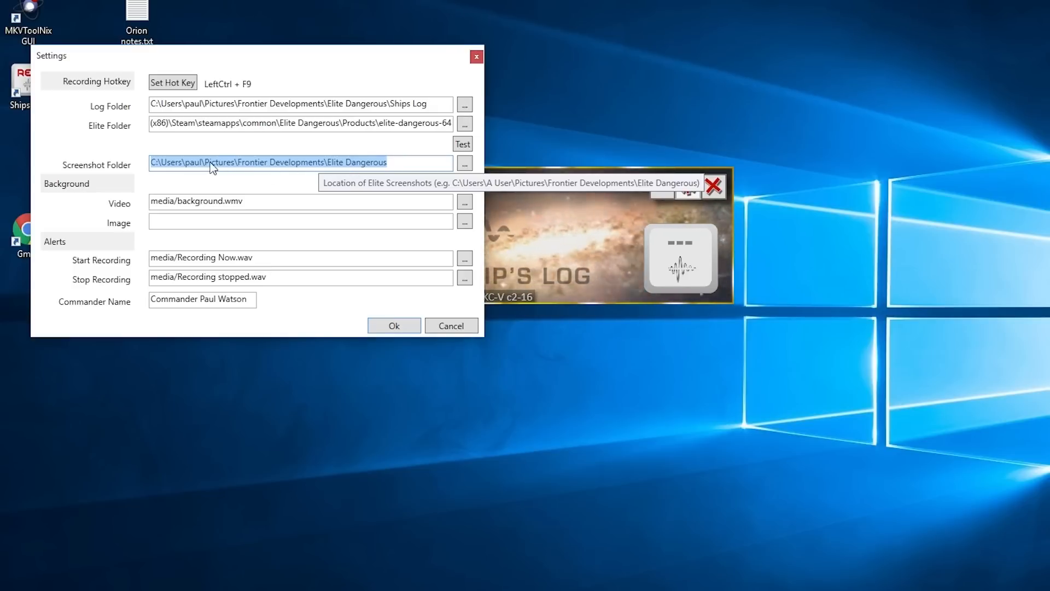
pyautogui.moveTo(337, 158)
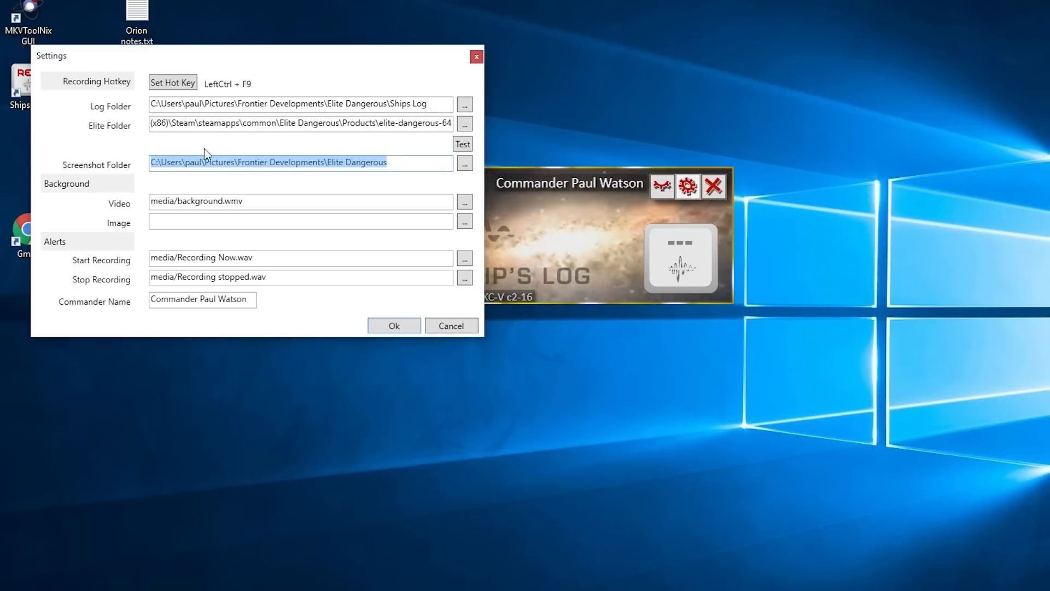
pyautogui.moveTo(231, 197)
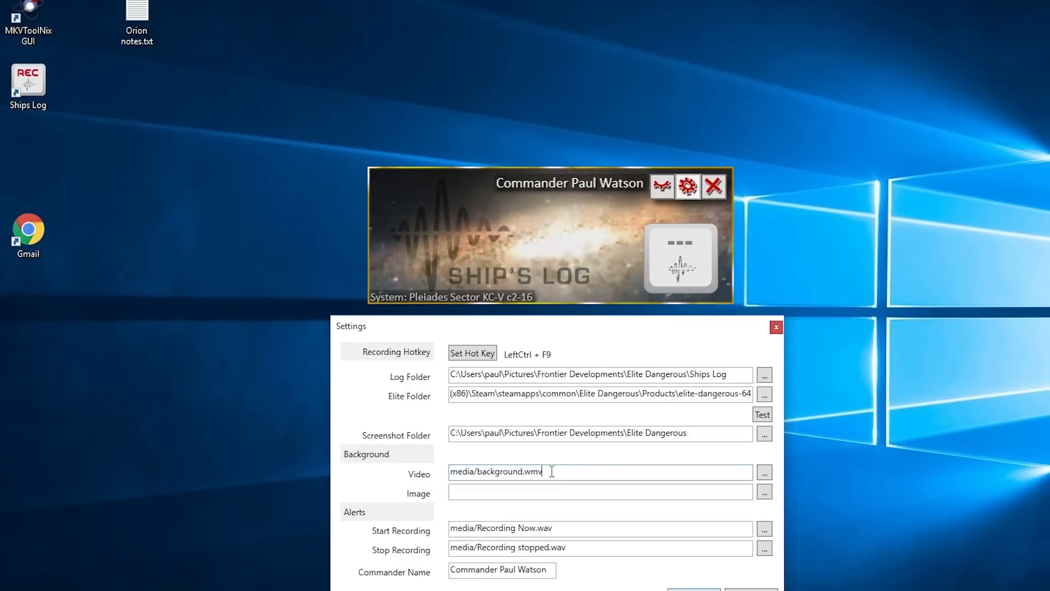
pyautogui.doubleClick(505, 472)
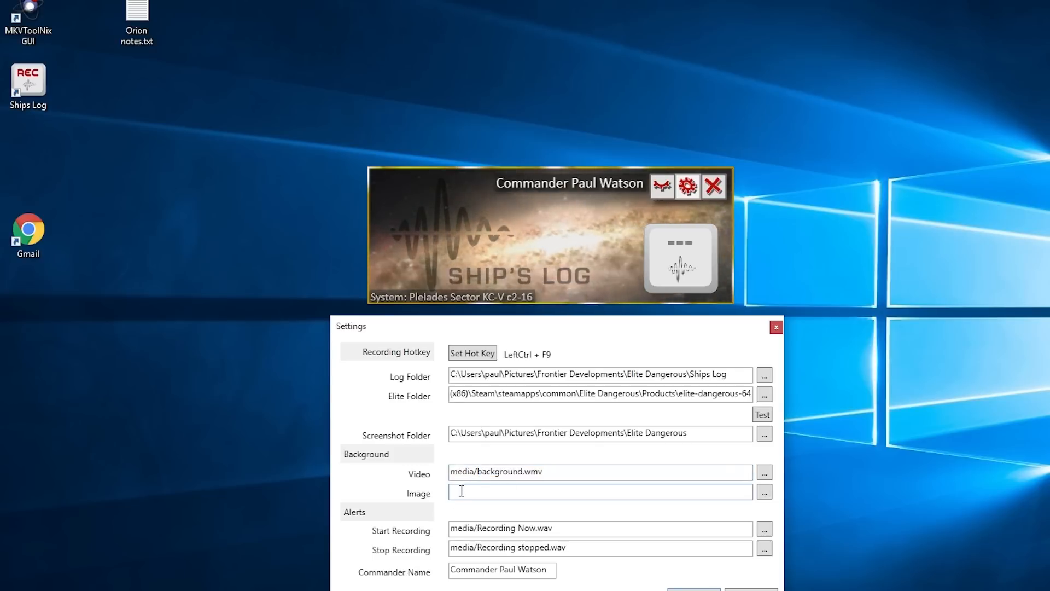
pyautogui.moveTo(587, 494)
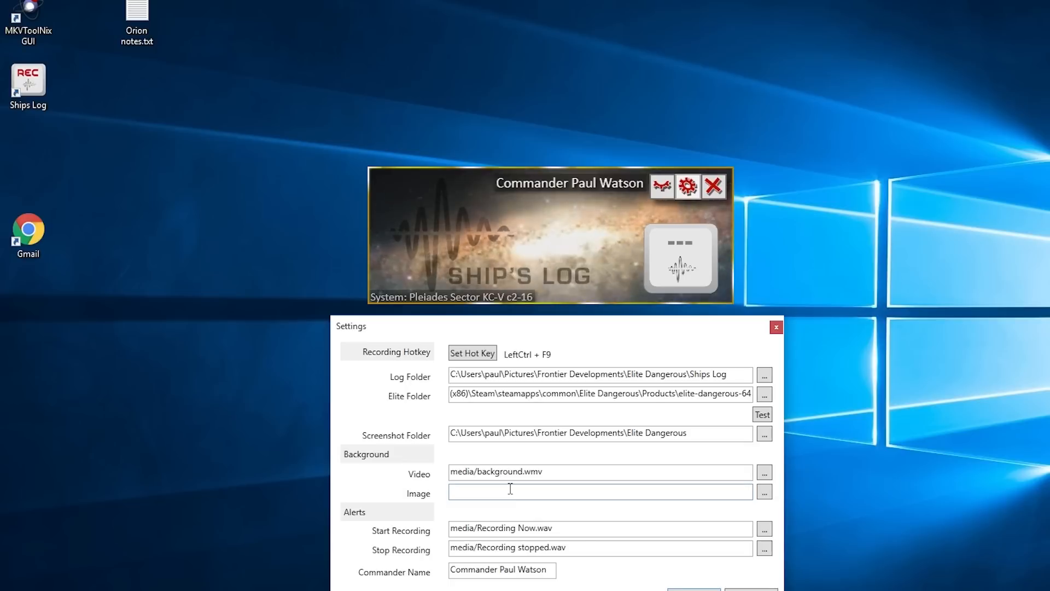
pyautogui.moveTo(510, 528)
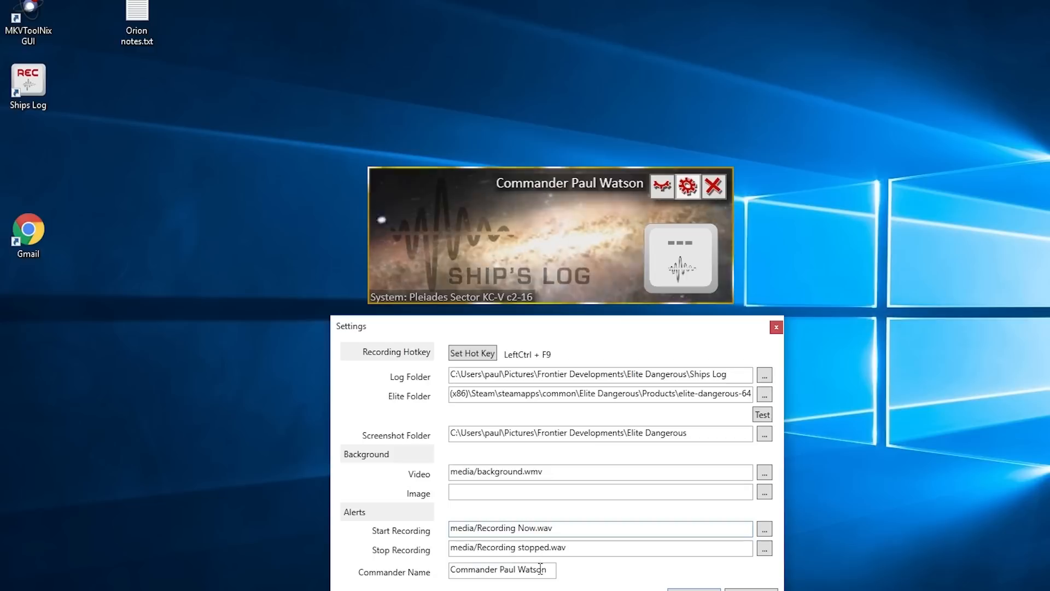
# Run the Elite Folder test to confirm the install path and log file are good
pyautogui.tripleClick(499, 569)
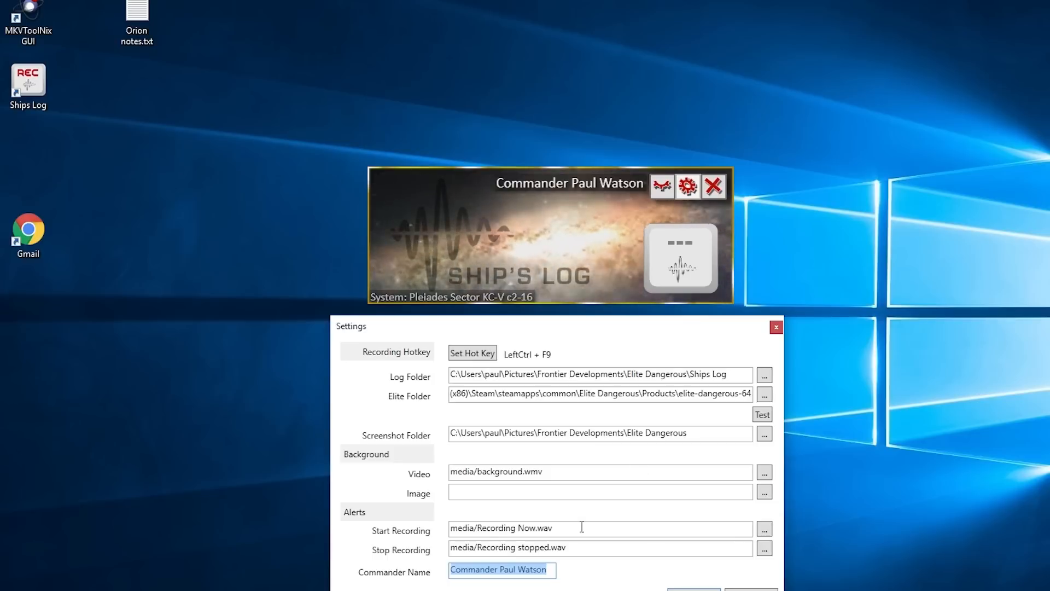
pyautogui.click(761, 414)
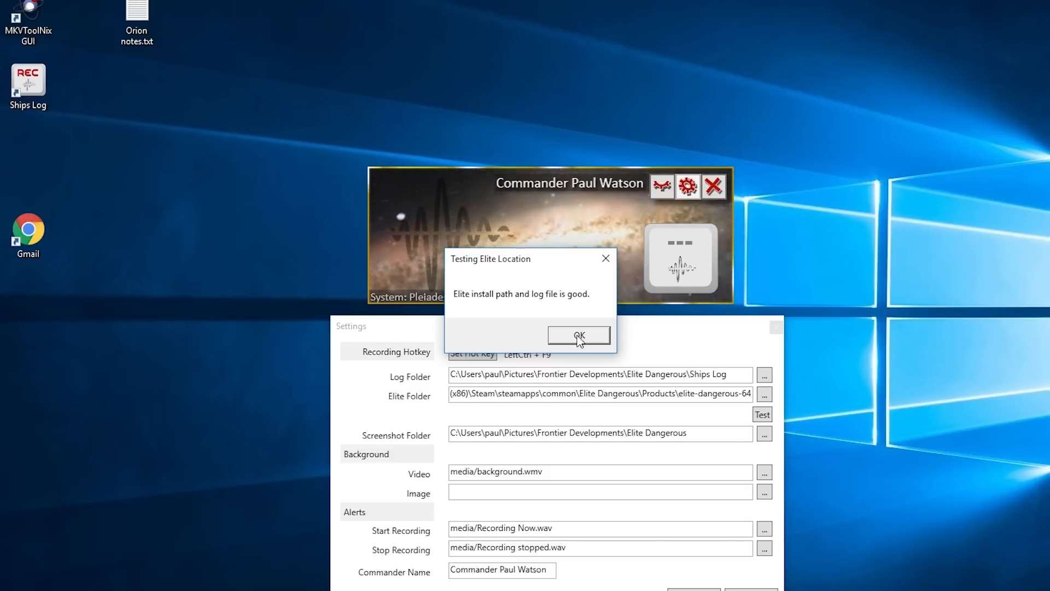
# Dismiss the install path and verbose logging messages, then save and close Settings
pyautogui.click(577, 334)
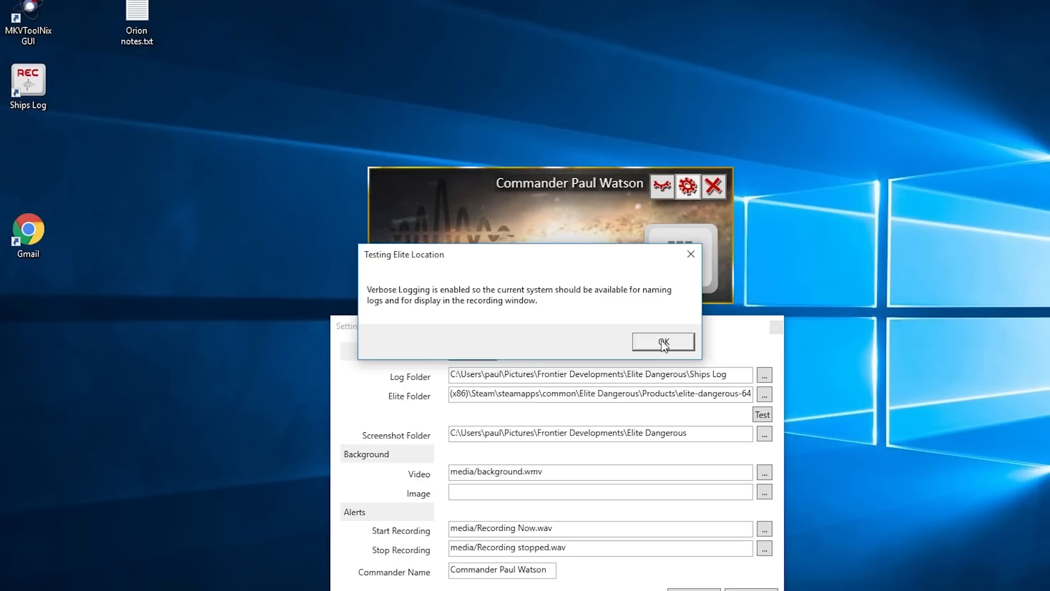
pyautogui.click(662, 341)
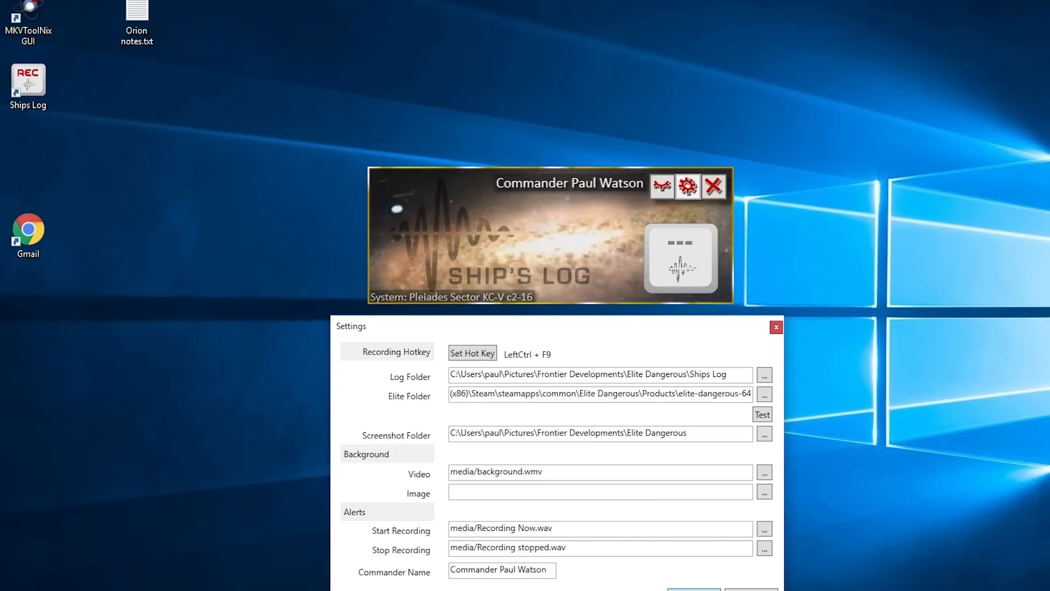
pyautogui.click(775, 327)
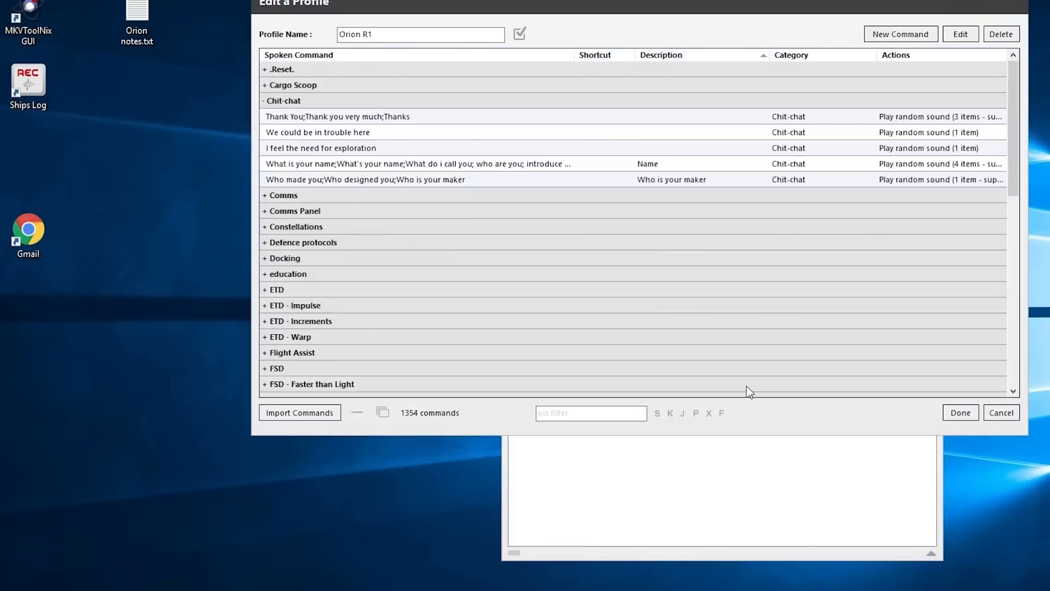
# Close the profile editor, minimize VoiceAttack, and test the ship's log start and stop phrases
pyautogui.click(284, 273)
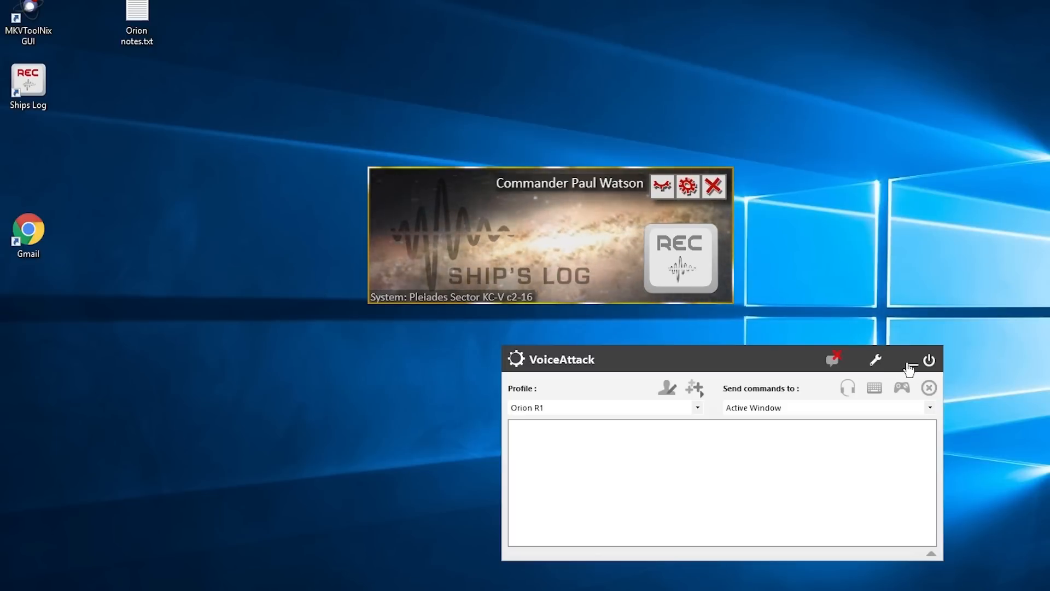
pyautogui.click(929, 360)
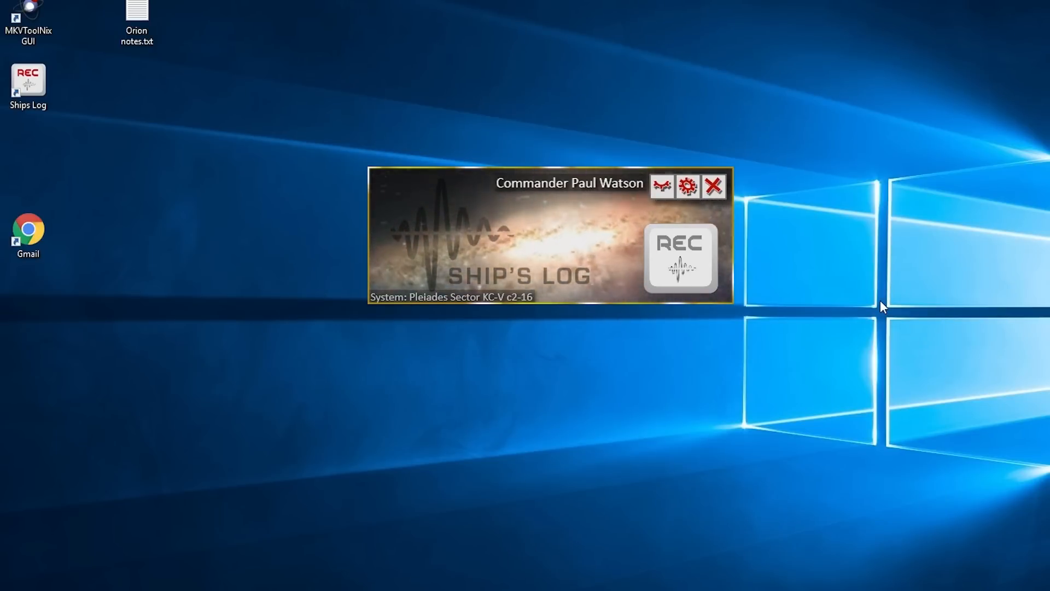
pyautogui.click(678, 258)
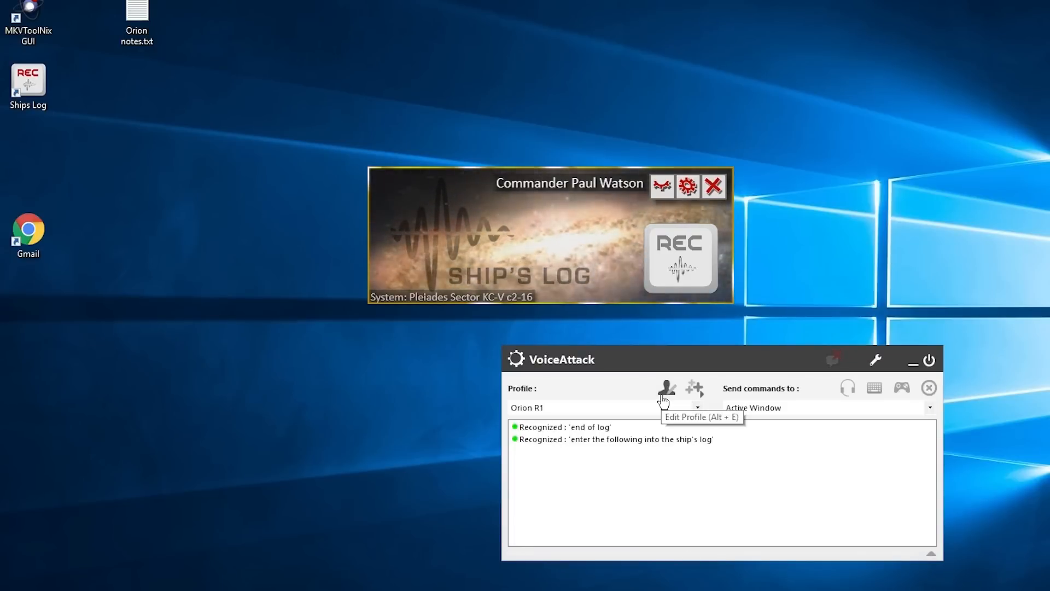
pyautogui.click(665, 389)
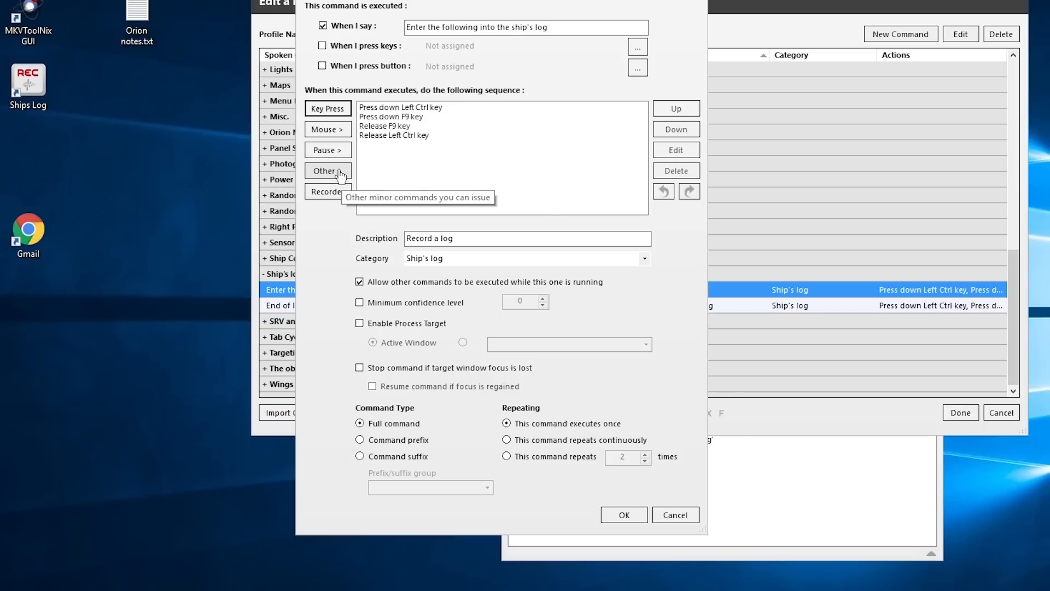
pyautogui.moveTo(327, 192)
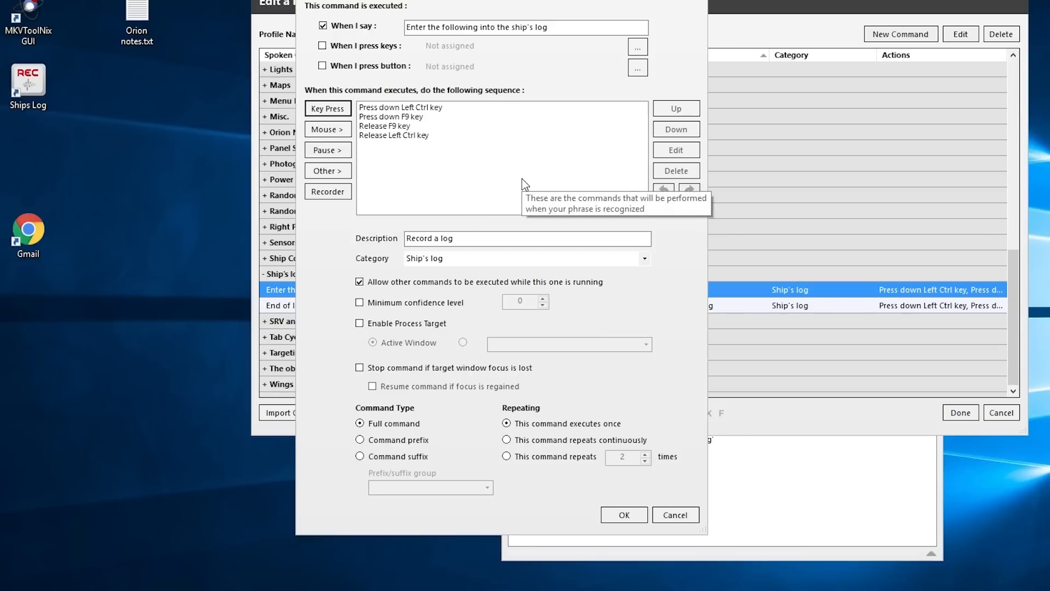
pyautogui.moveTo(515, 181)
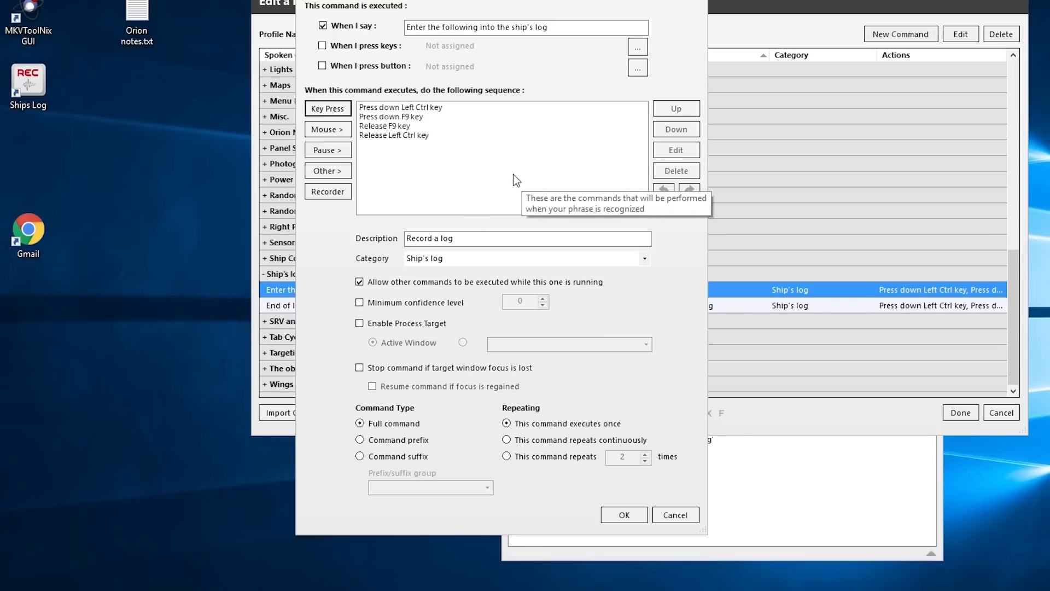
# Inspect the Orion R1 ship's log commands for recording and stopping a log
pyautogui.doubleClick(540, 27)
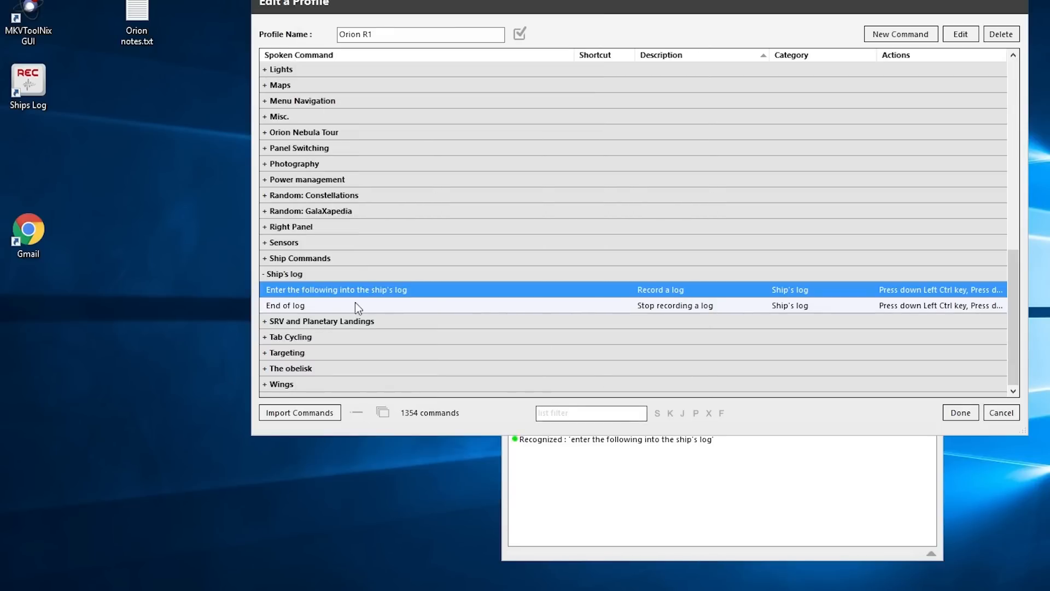
# Review the 'End of log' command, close the profile editor, and minimize VoiceAttack
pyautogui.doubleClick(284, 305)
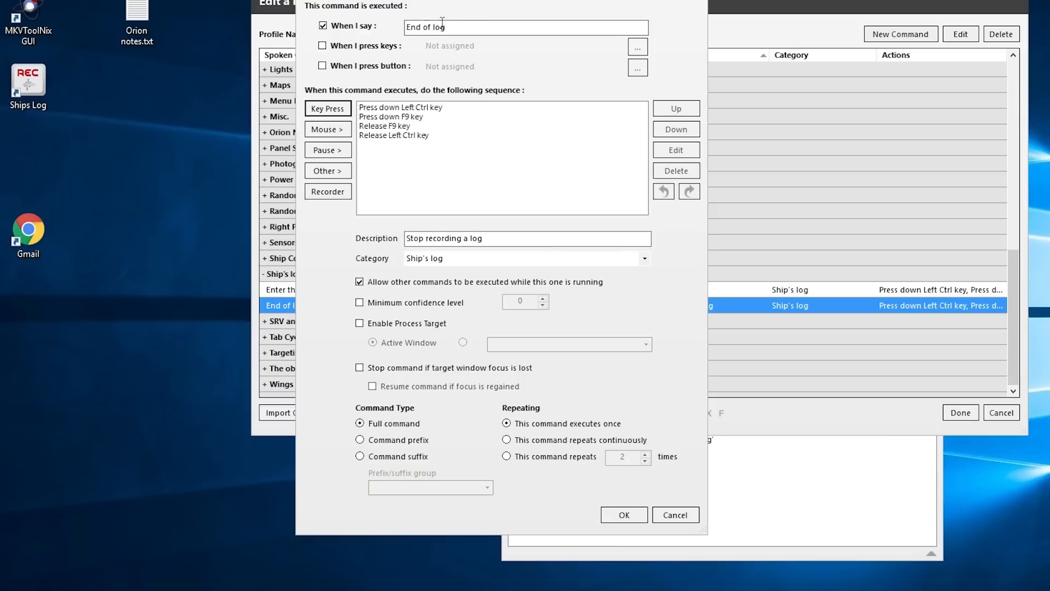
pyautogui.moveTo(629, 497)
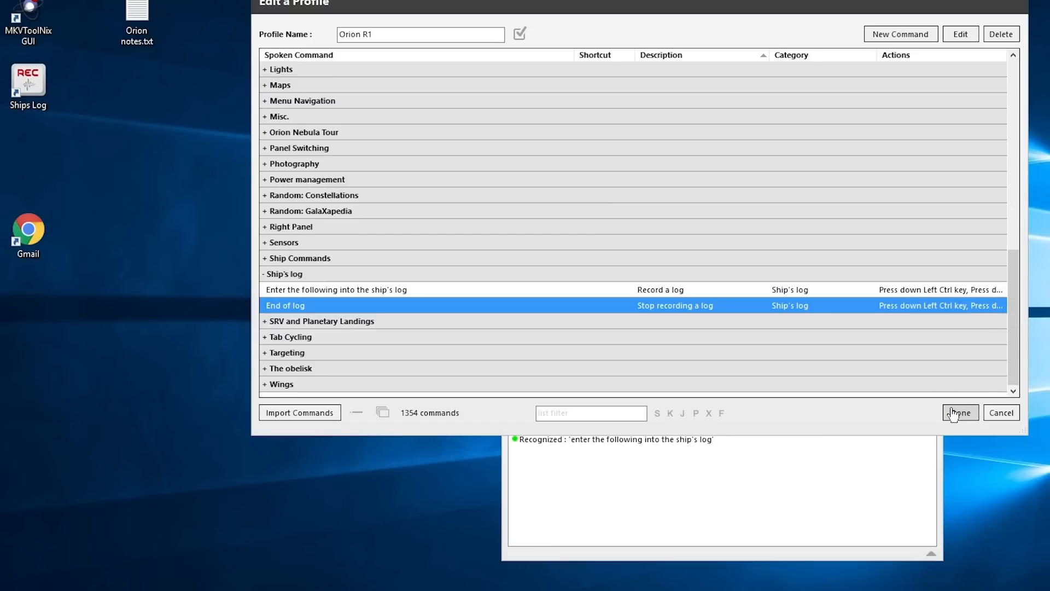
pyautogui.click(958, 412)
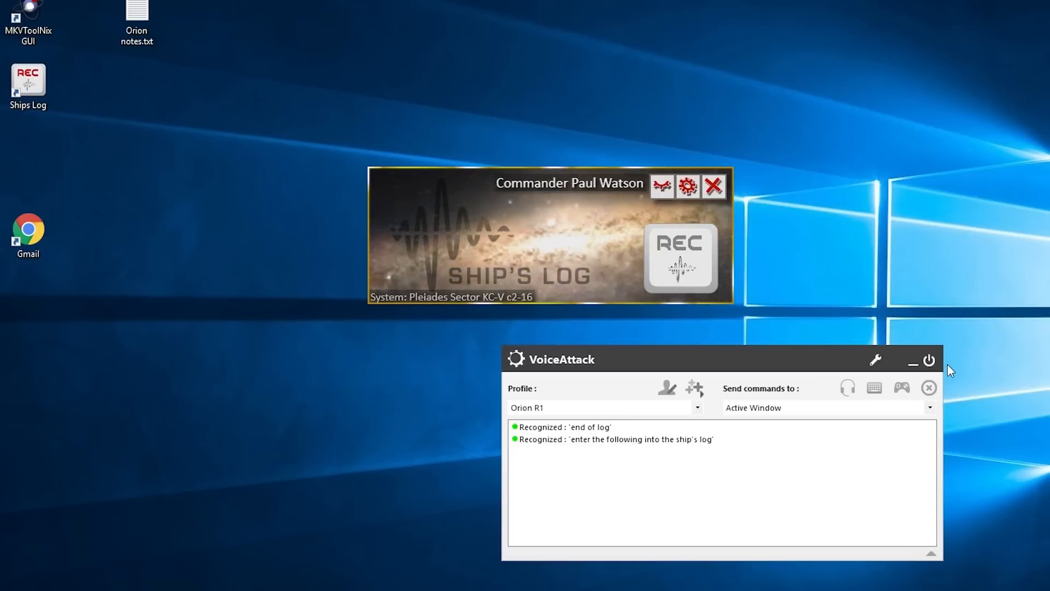
pyautogui.click(912, 360)
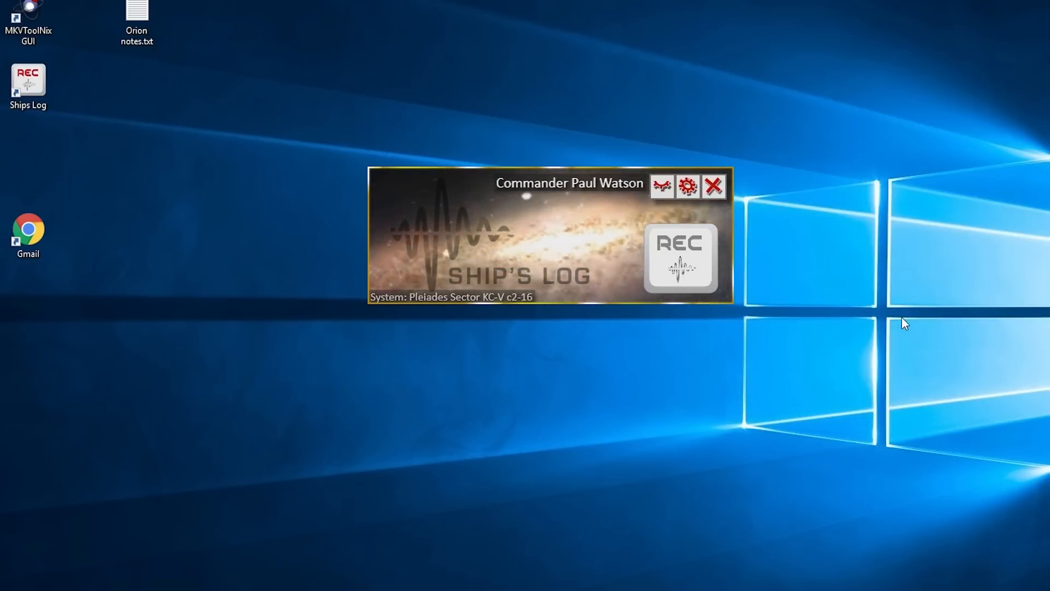